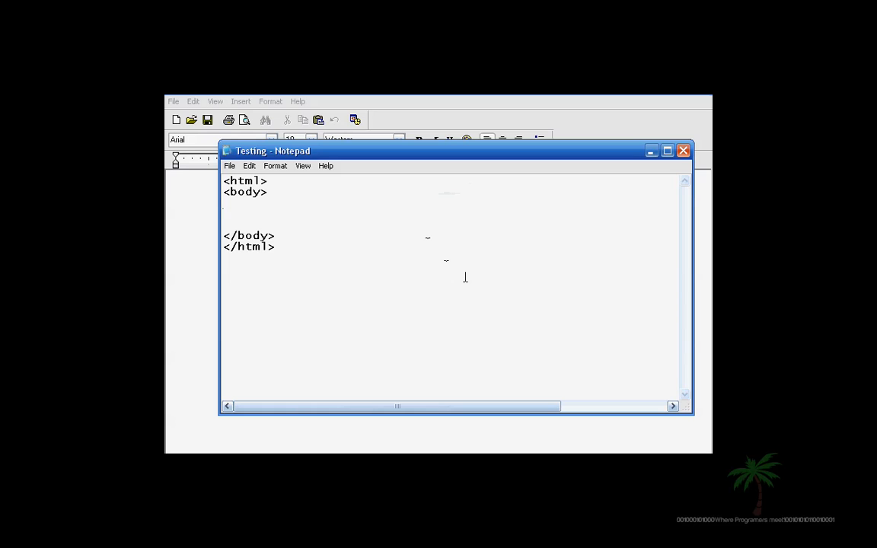
Start a <form> in the body and begin a radio input named "sex"
text(<form)
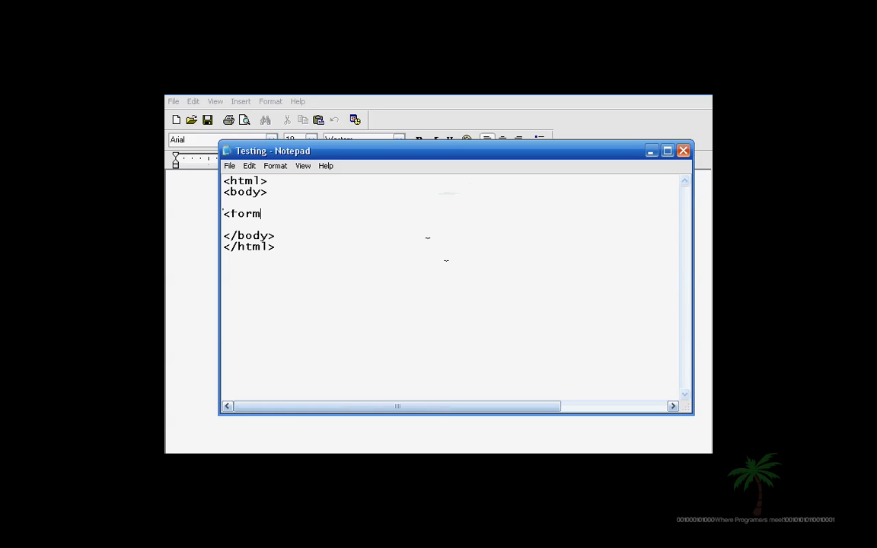
text(>)
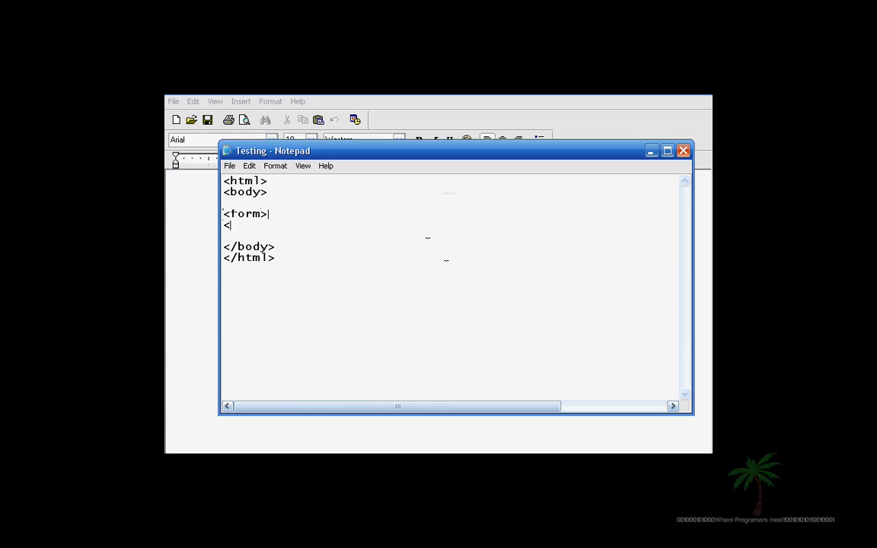
text(inp)
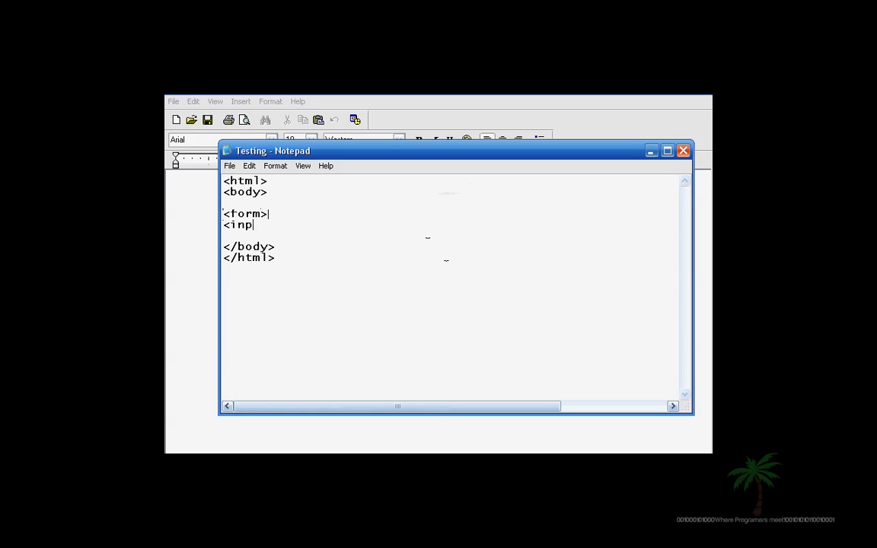
text(ut type=)
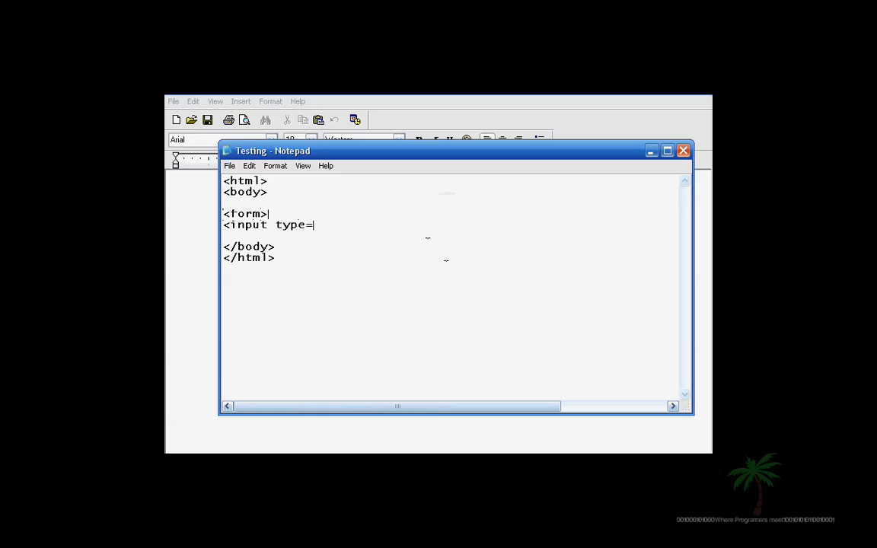
text("radio" nam)
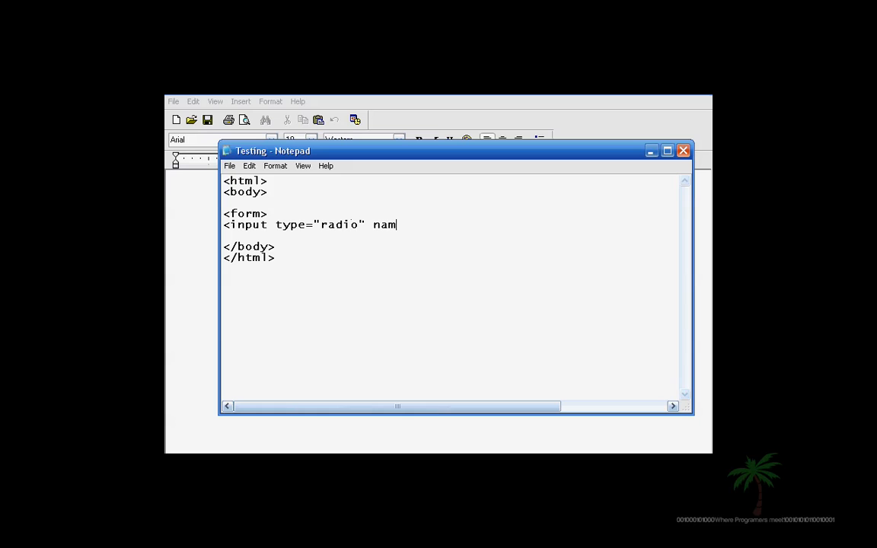
text(e="sex)
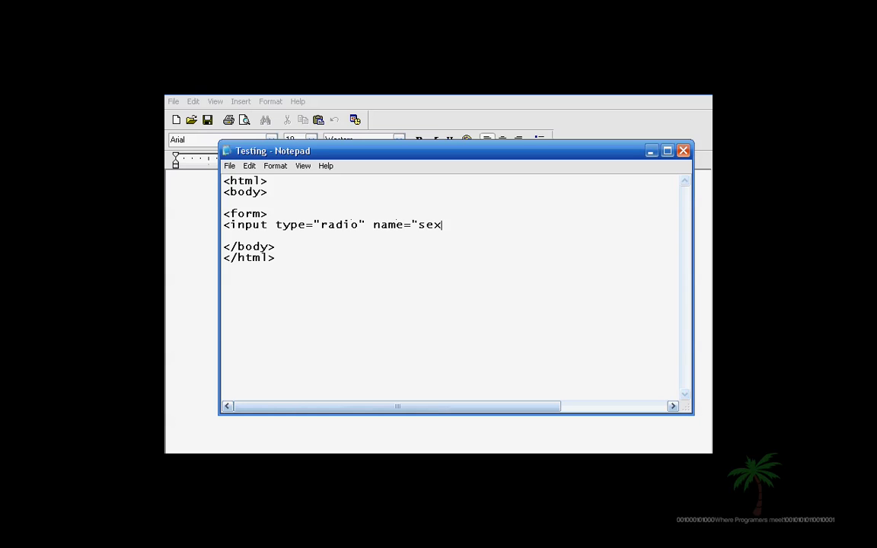
text(")
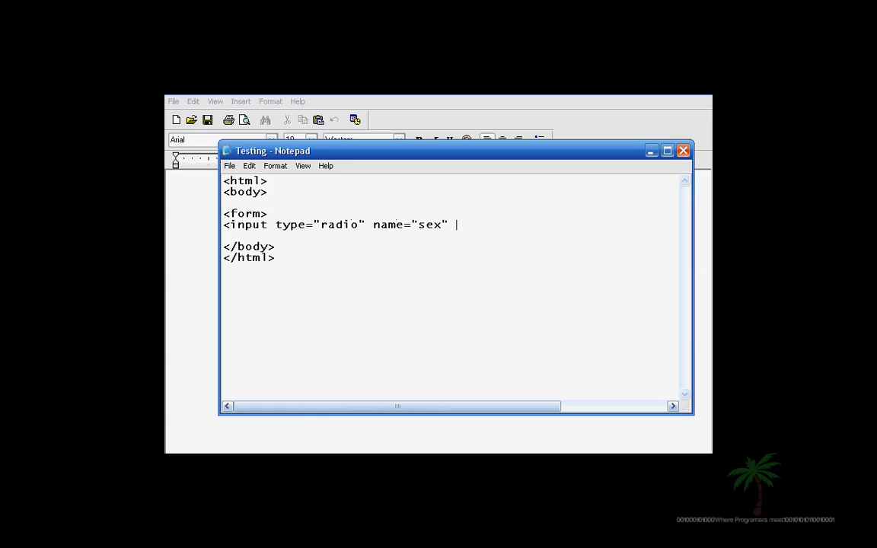
Finish the radio input with value "male", self-close it and label it Male
text(value)
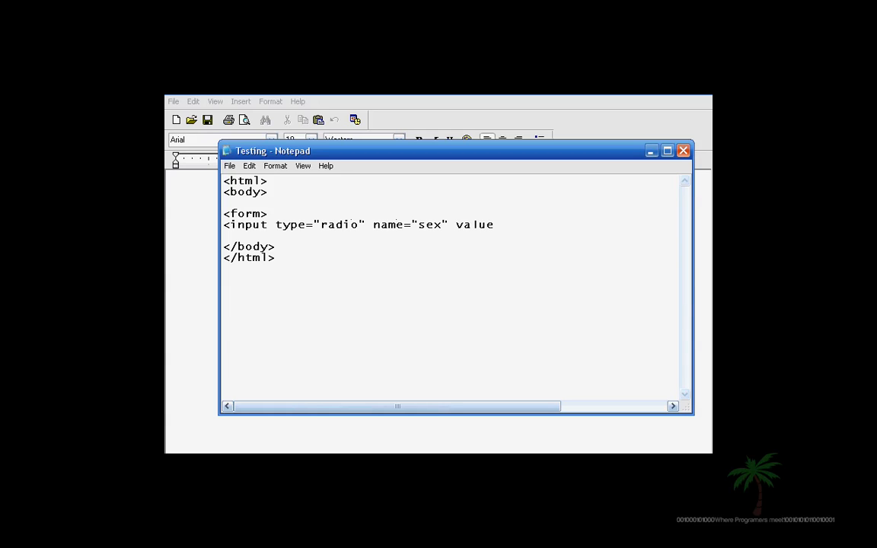
text(="ma)
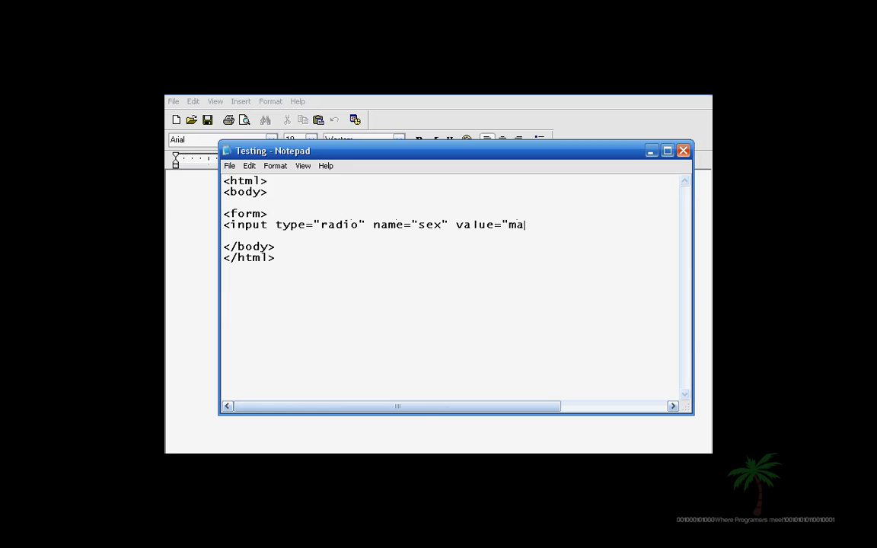
text(le)
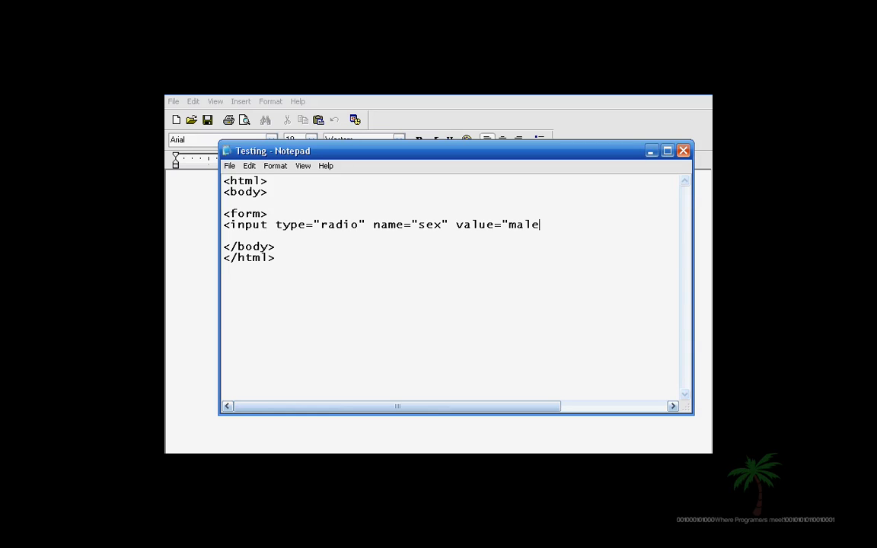
text(")
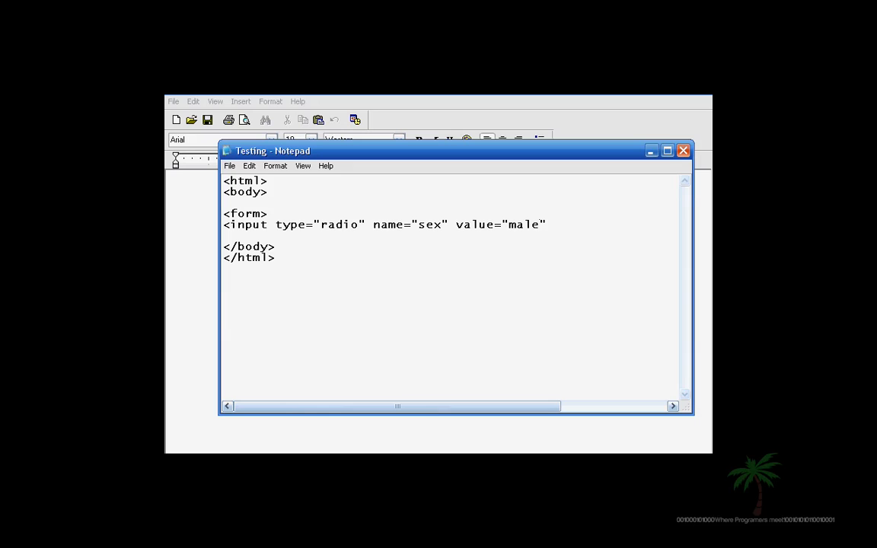
text(/>)
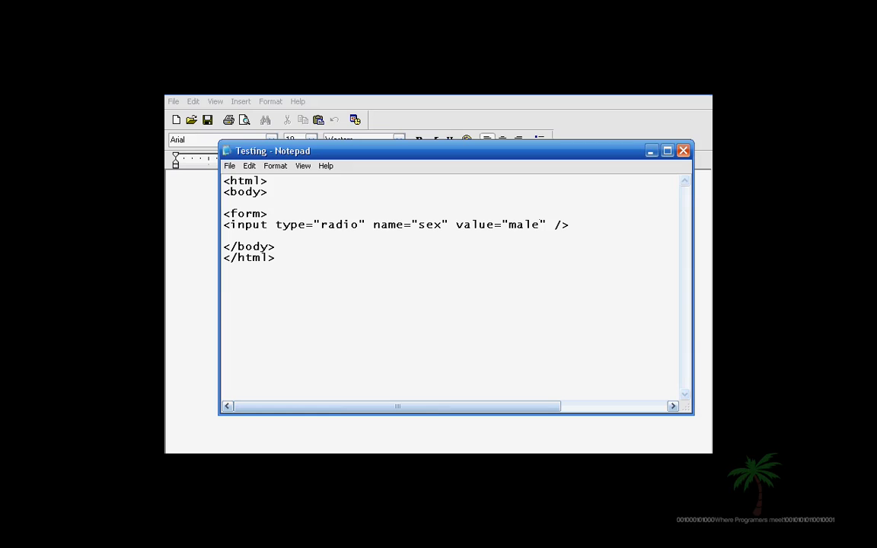
text(Male)
text(<)
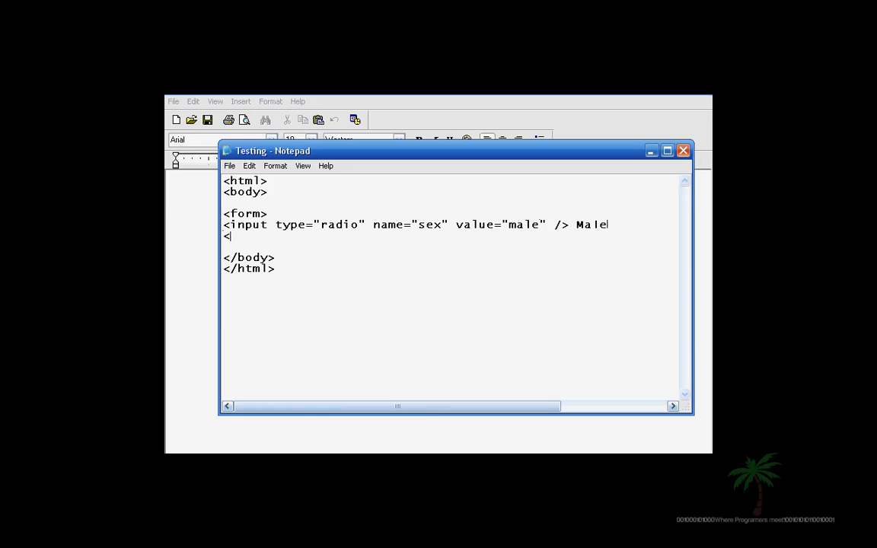
Add a <br /> after the Male option and select the Male input line for copying
text(br />)
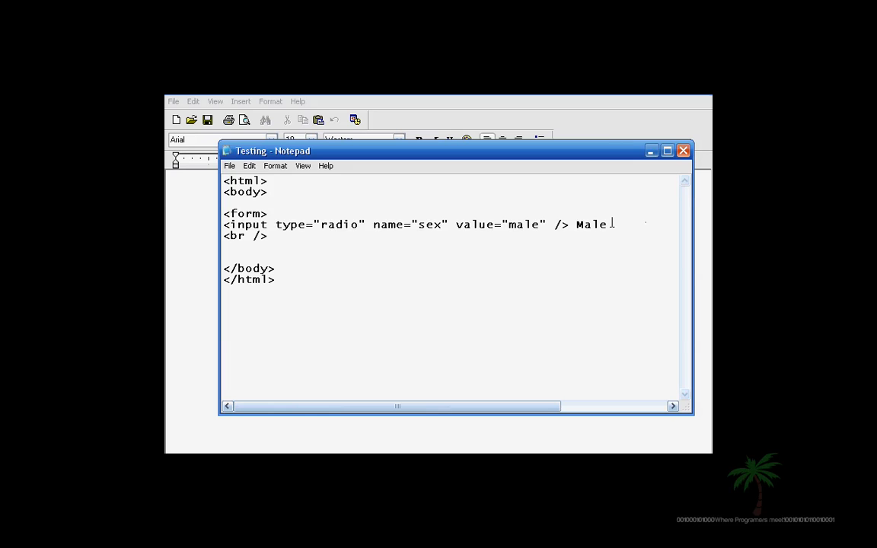
drag(223, 223, 606, 224)
text(<input type="radio" name="sex" value="fe" /> Male)
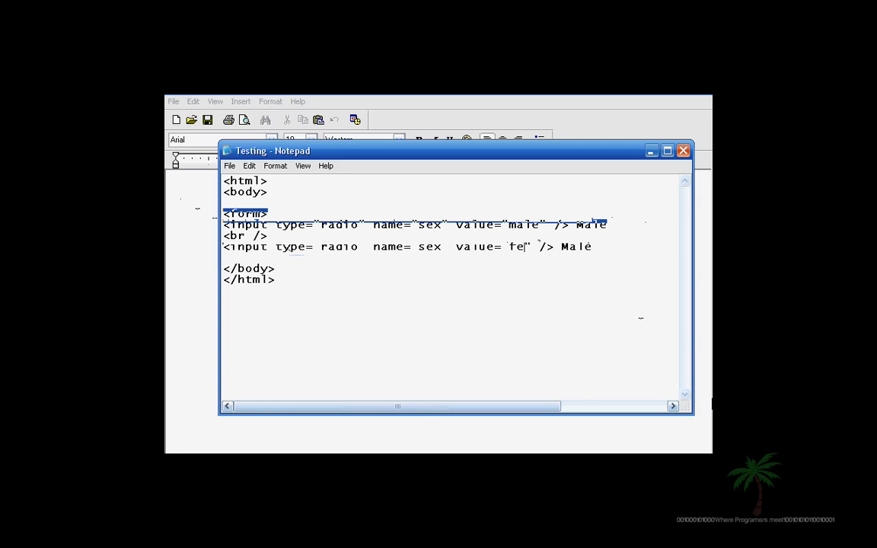
Make the pasted line a "female" radio labelled Female, close the form and close Notepad
text(male)
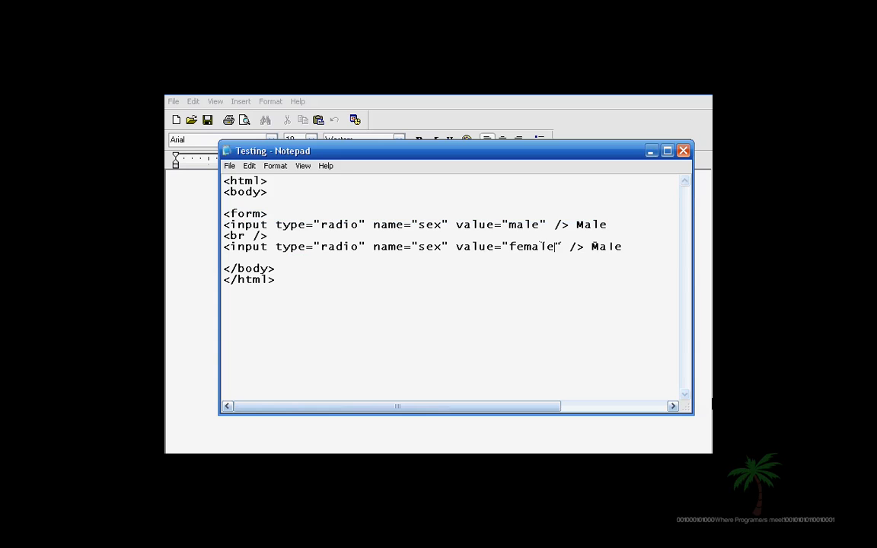
click(623, 246)
text(F)
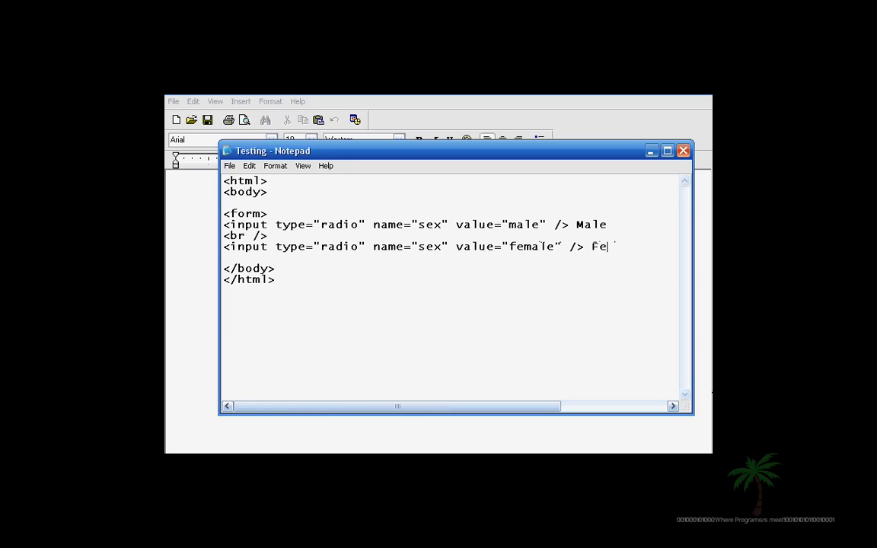
text(male)
text(</form)
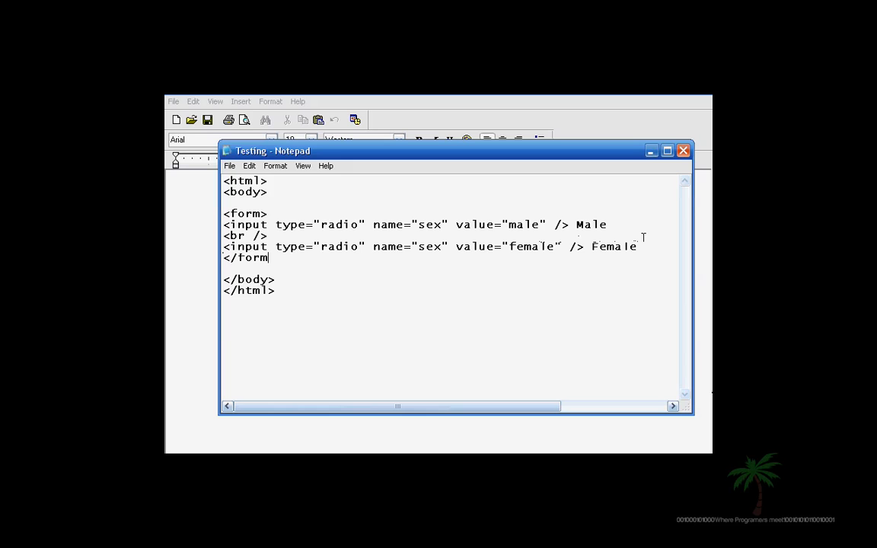
click(228, 165)
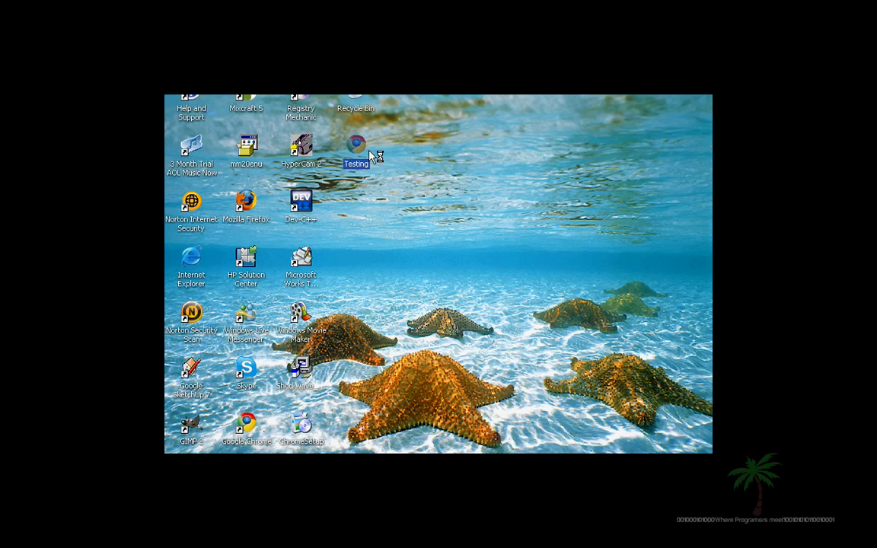
Open the Testing page in Chrome and select the Female radio button
double_click(356, 145)
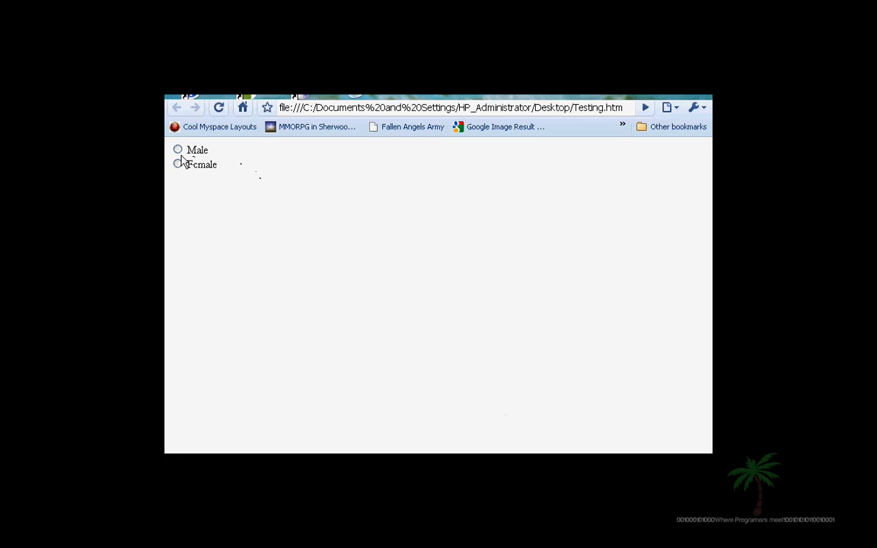
click(177, 164)
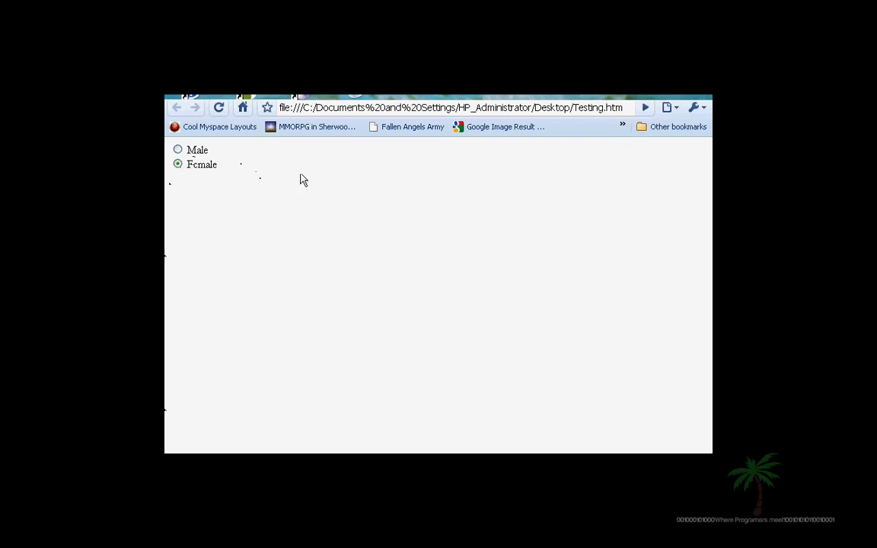
mouse_move(315, 236)
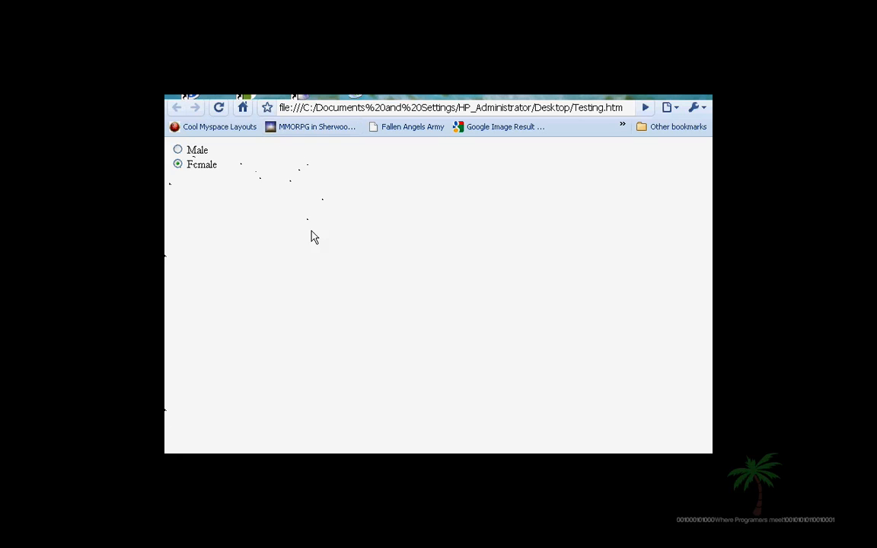